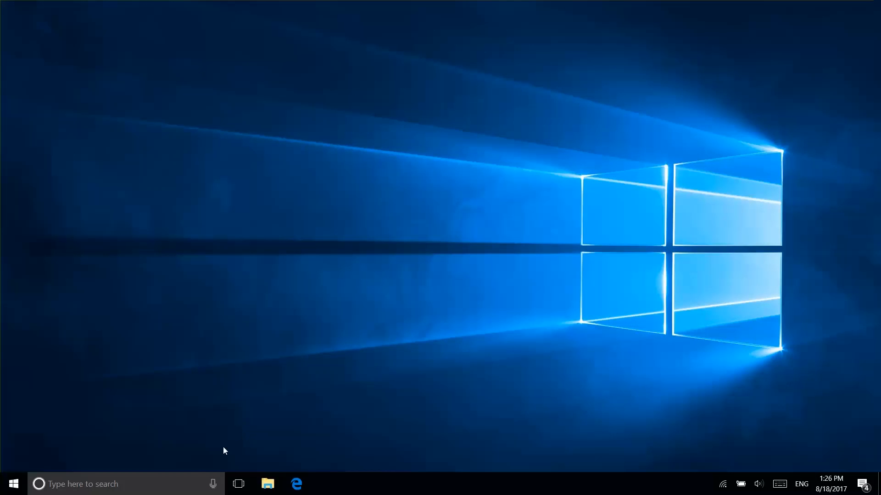
Search the Start menu for 'msconfig' to find System Configuration.
text(msco)
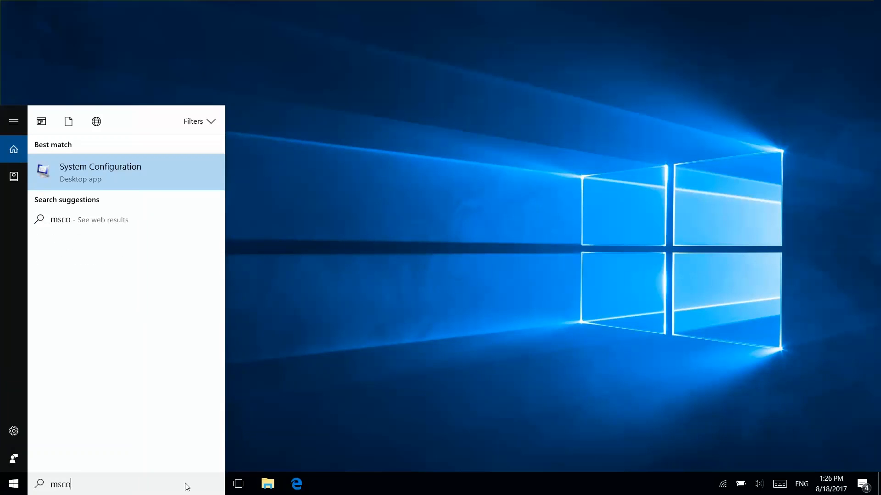
text(nfig)
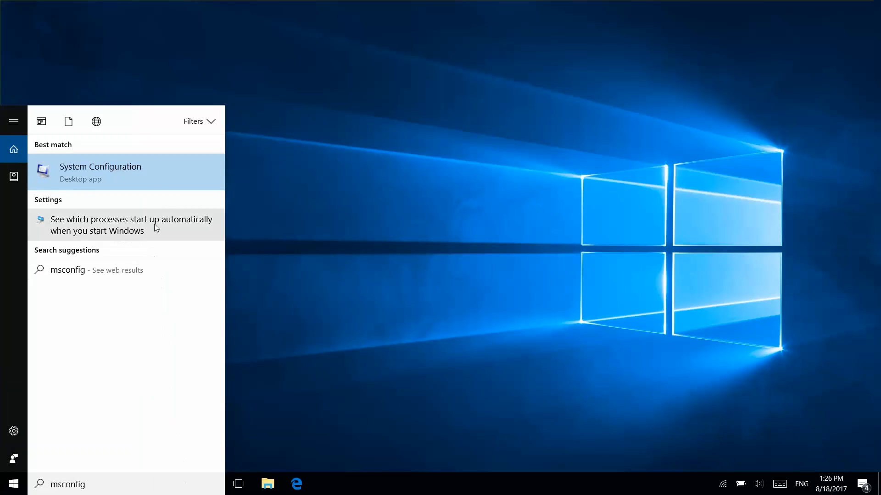
Hide Microsoft services, disable all others, and open Task Manager from the Startup tab.
click(100, 171)
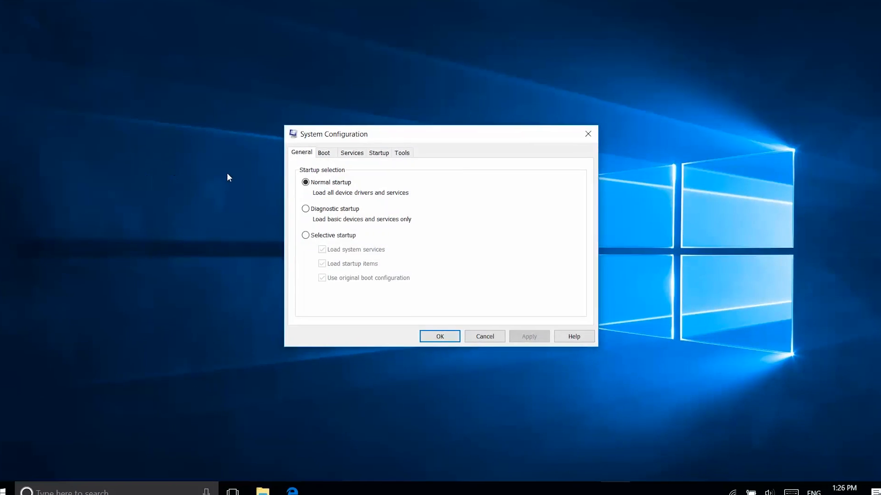
click(351, 152)
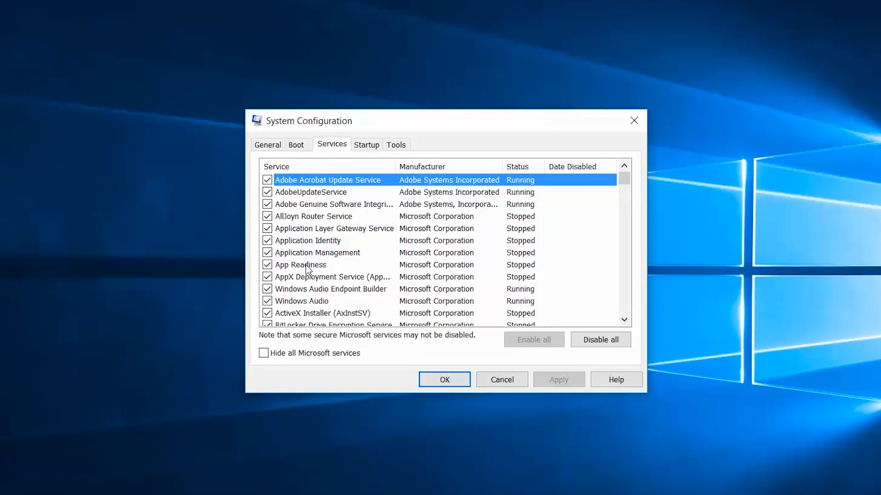
click(263, 353)
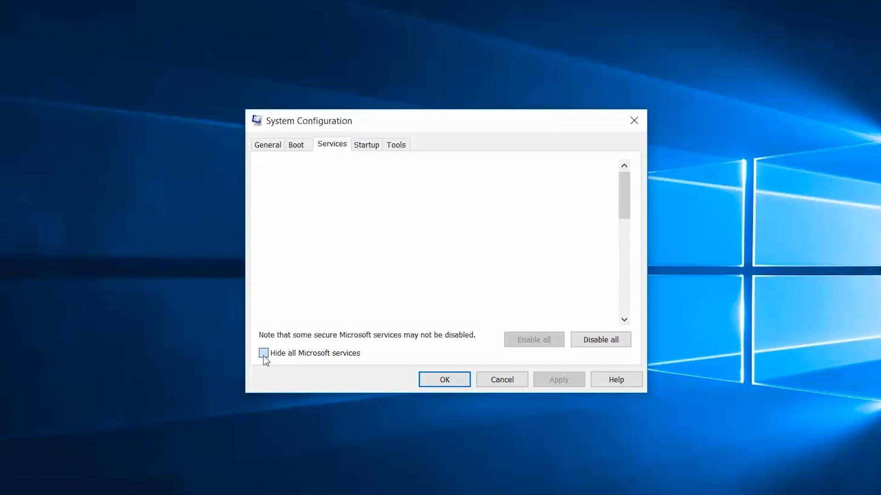
click(264, 353)
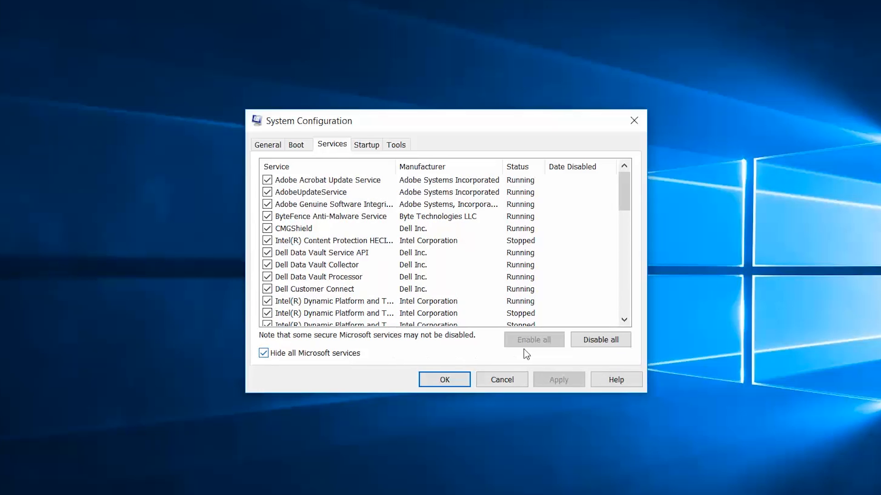
click(600, 340)
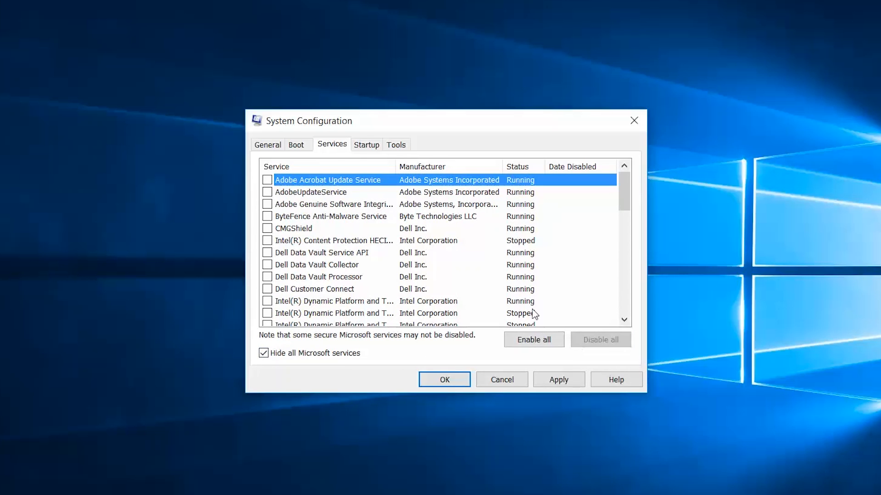
click(365, 145)
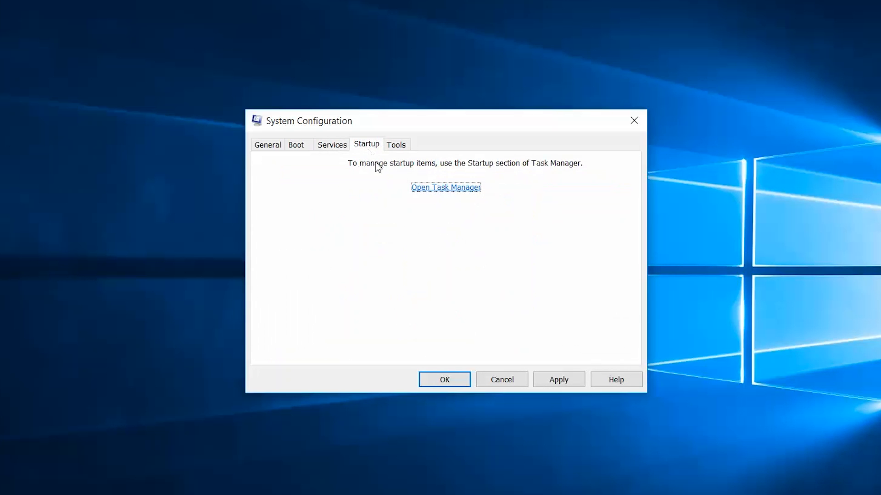
click(445, 187)
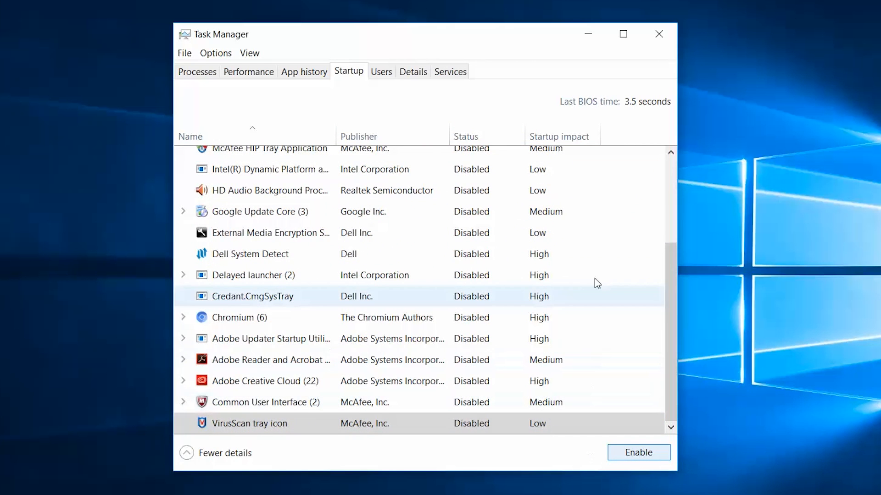
Close Task Manager and confirm the System Configuration changes with OK.
click(659, 34)
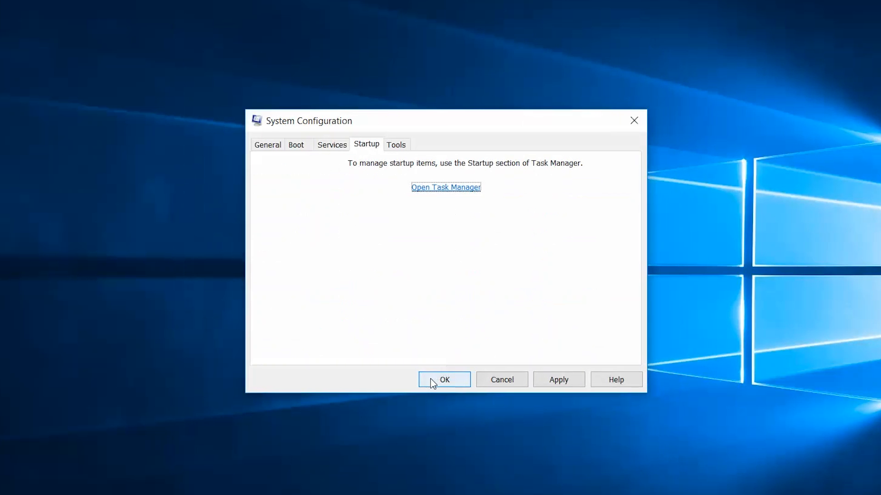
click(444, 379)
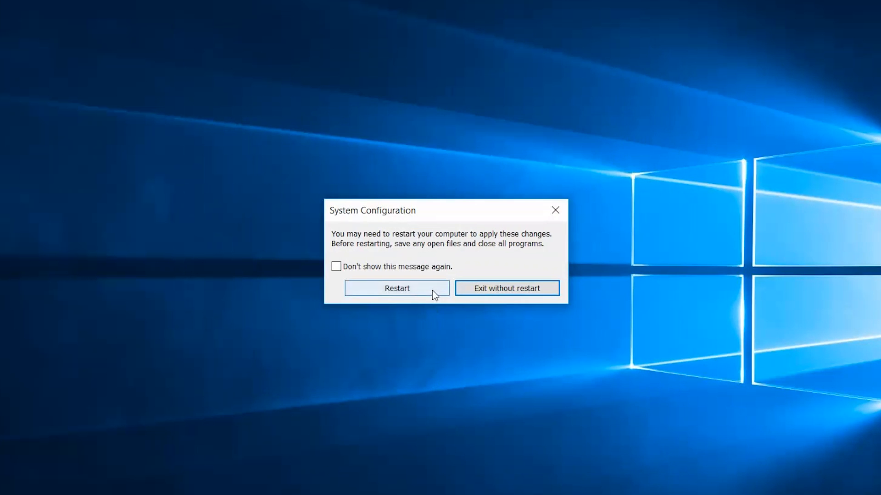
Enable Skype for Business at startup, leaving the other startup items disabled.
click(505, 288)
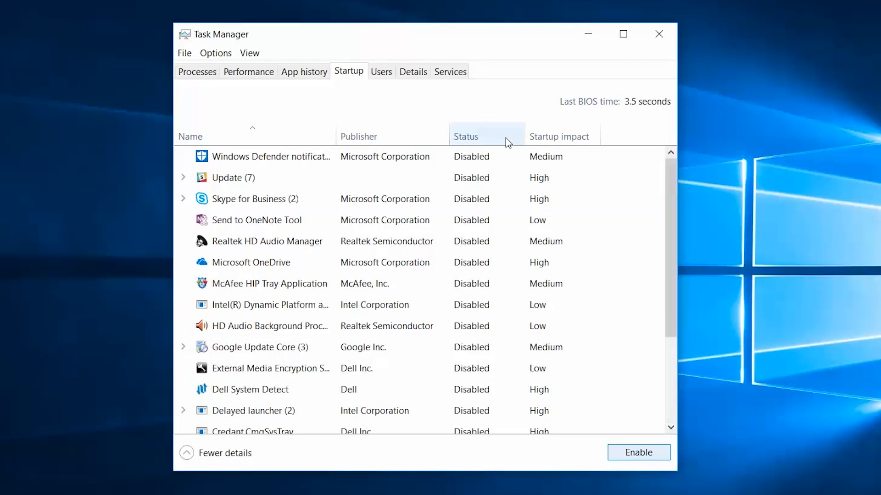
click(255, 199)
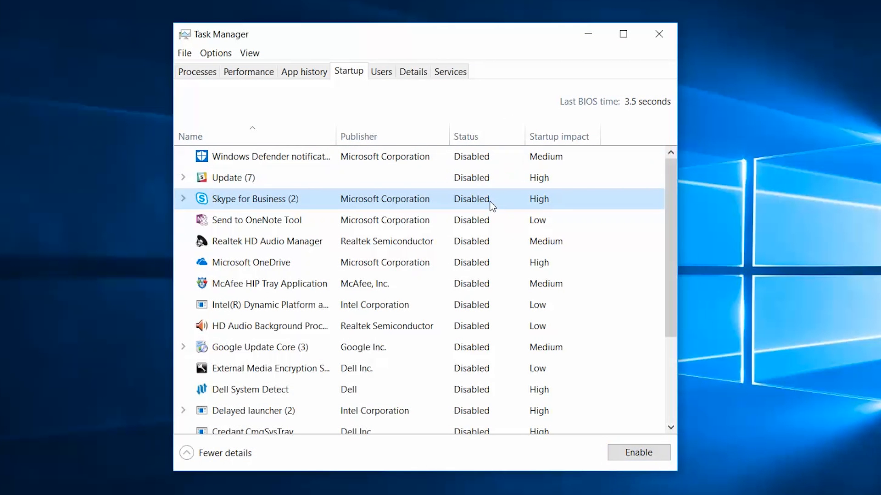
mouse_move(609, 392)
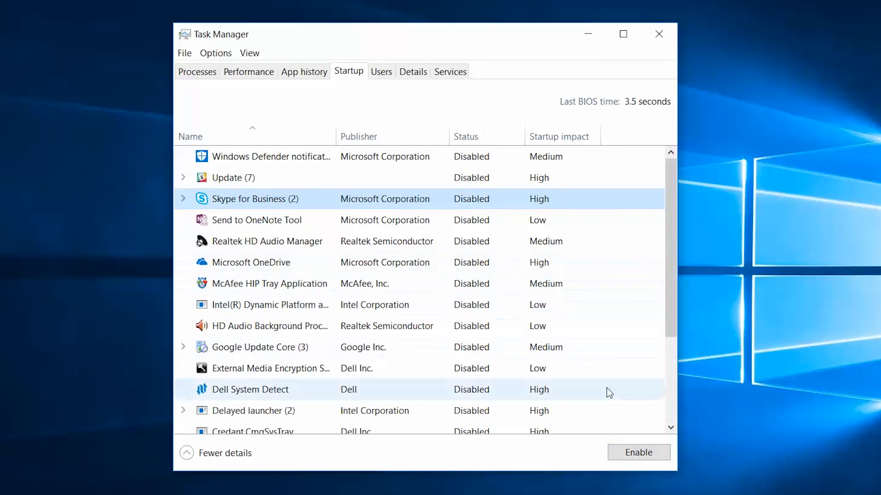
click(638, 452)
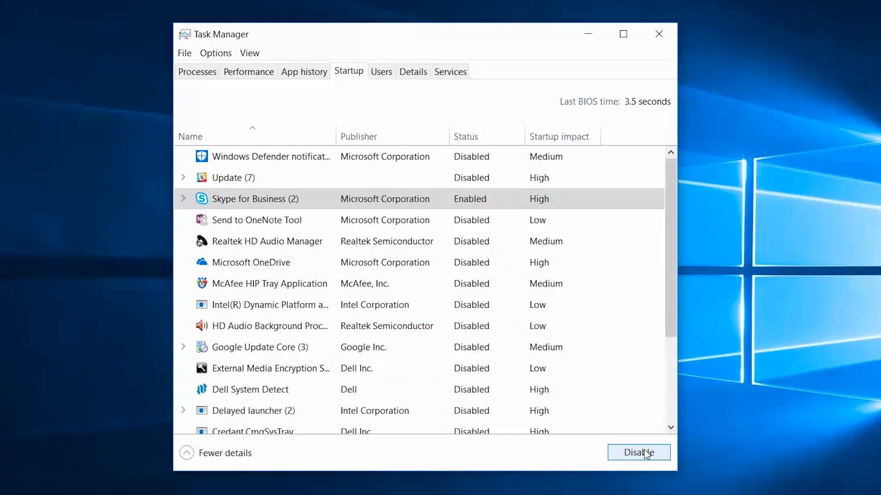